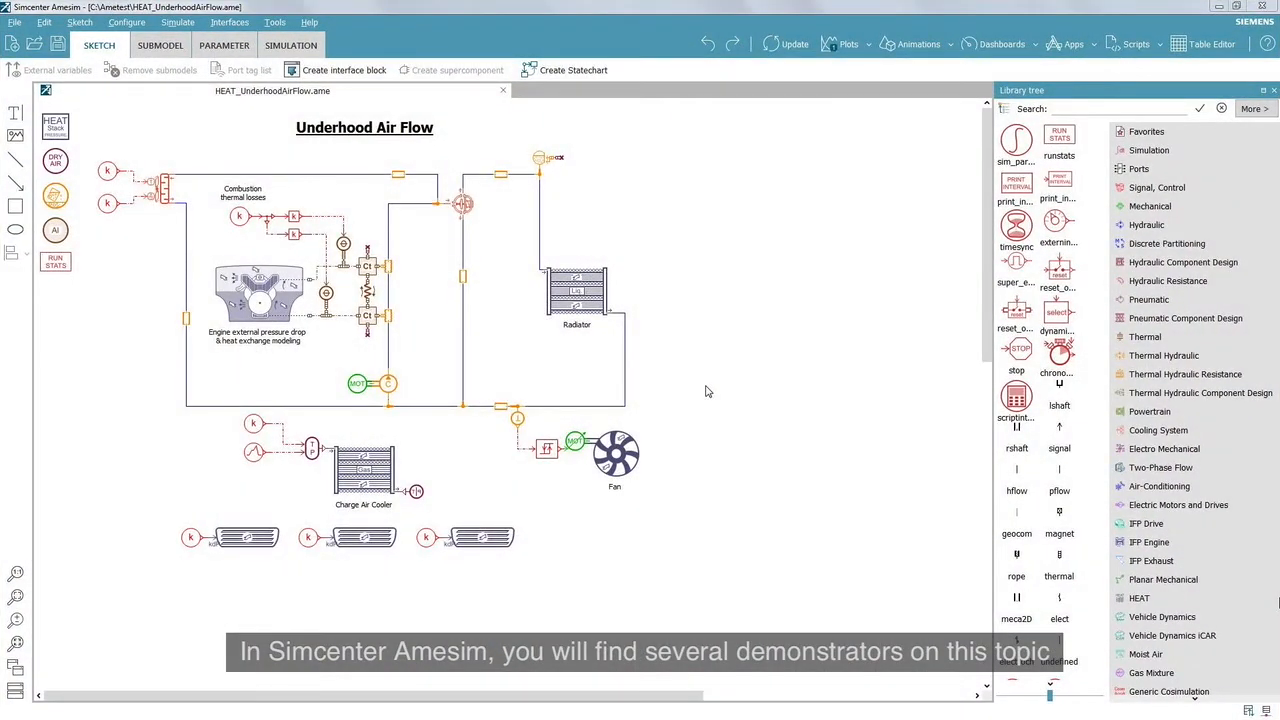
- Compile the underhood model in Simulation mode and run the 300 s simulation to completion
click(291, 45)
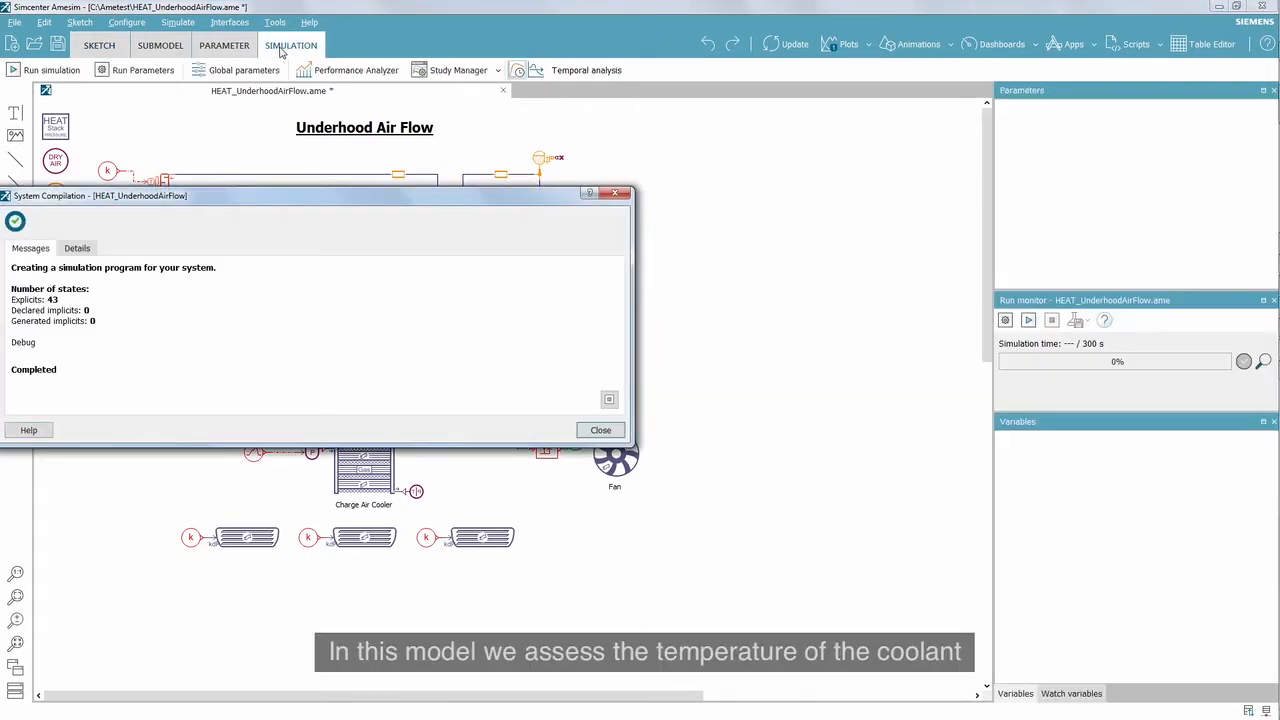
click(600, 430)
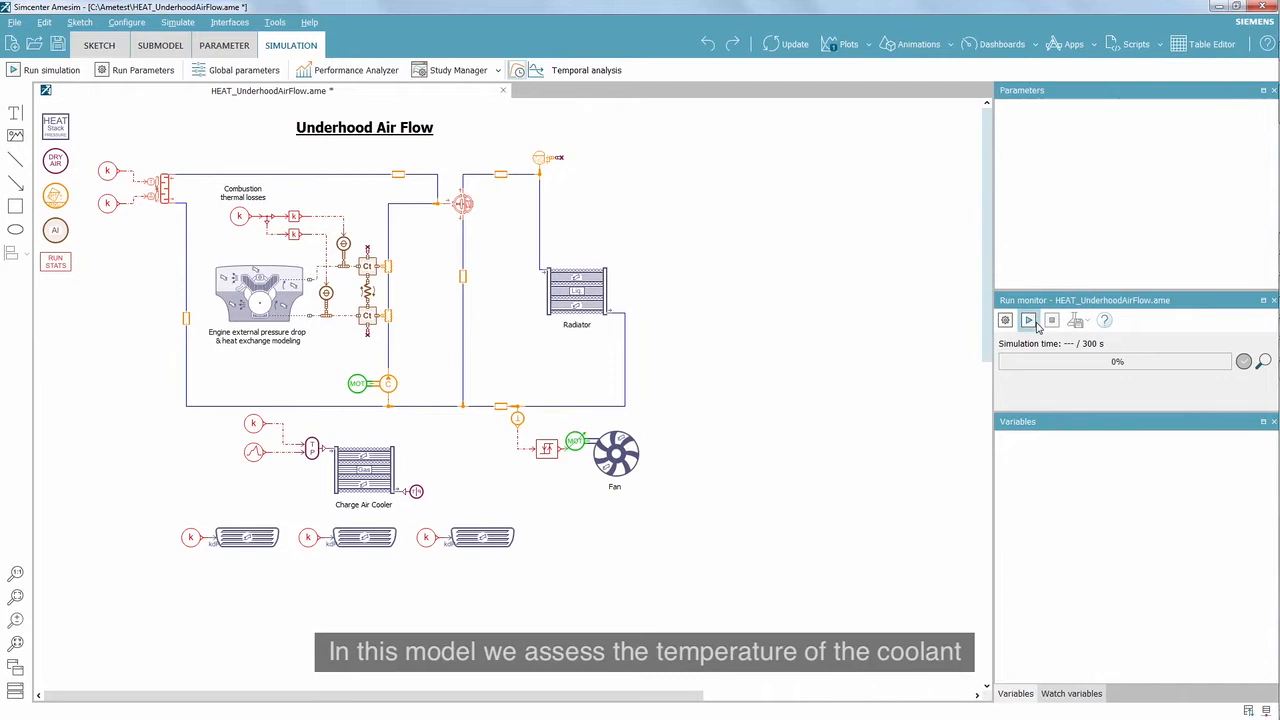
click(1028, 320)
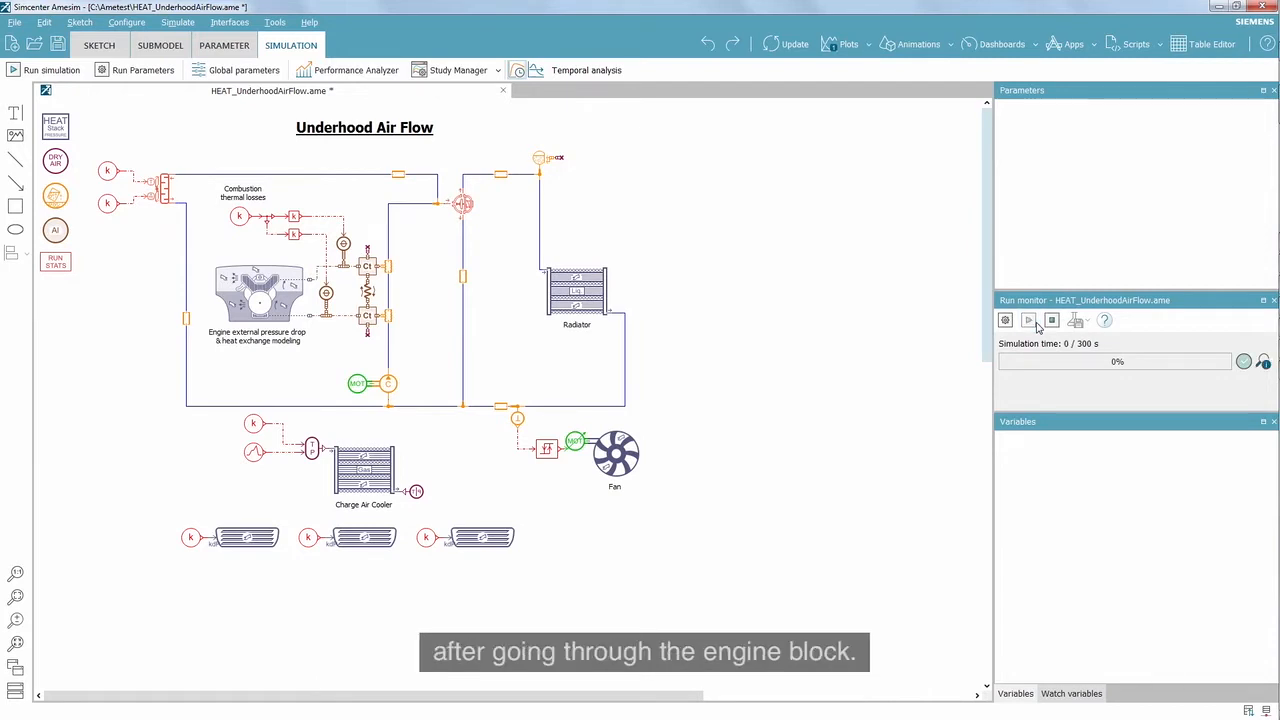
click(1028, 320)
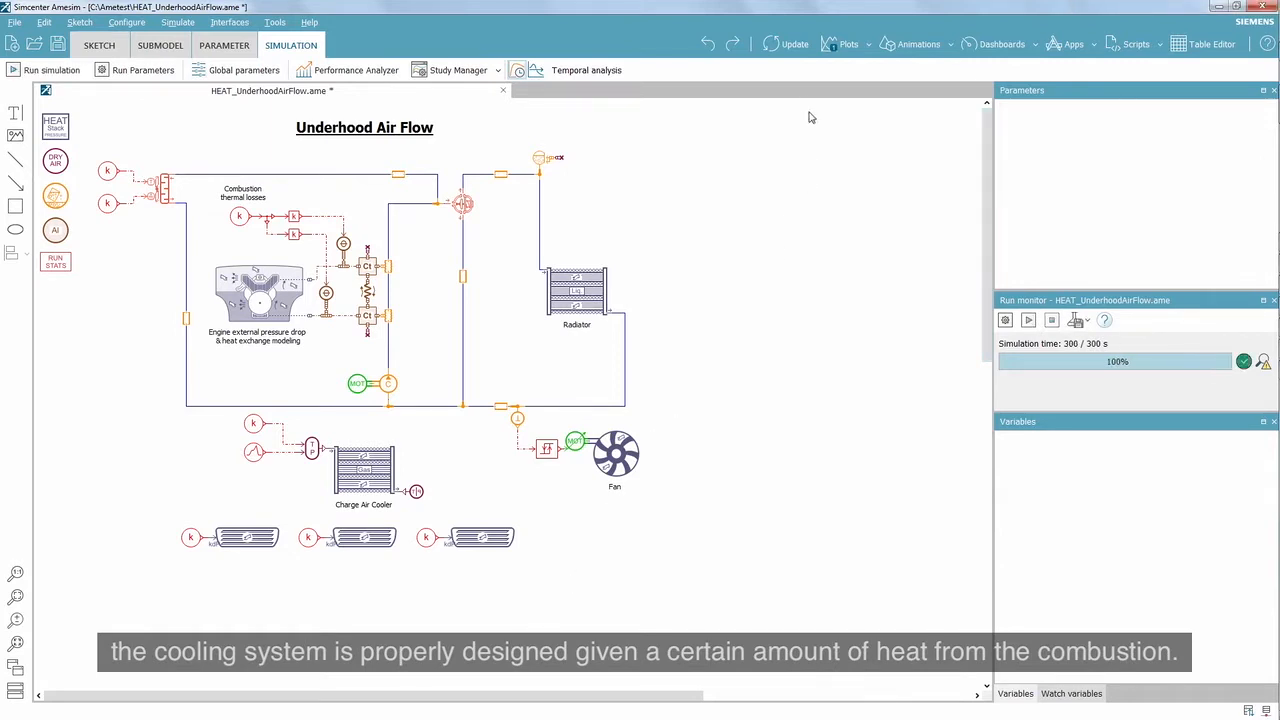
- Review the Coolant behavior, CAC activation and Fan result plots, then dismiss them
click(846, 44)
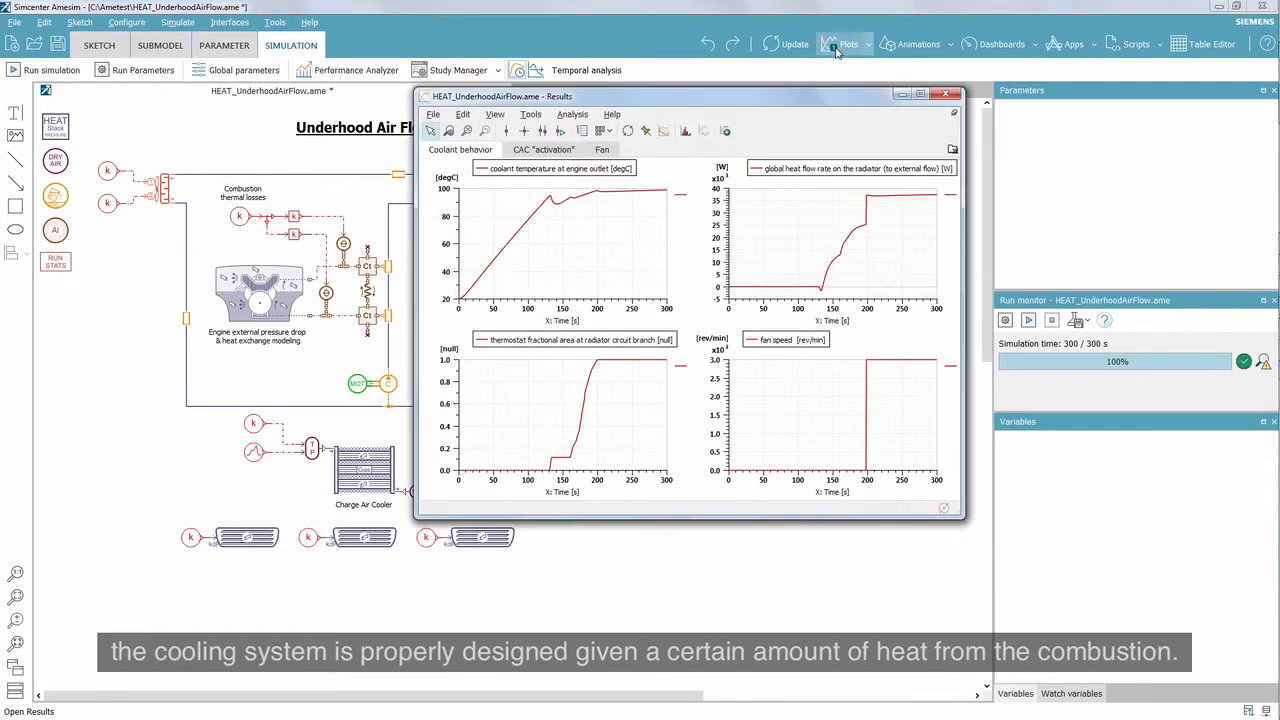
click(543, 149)
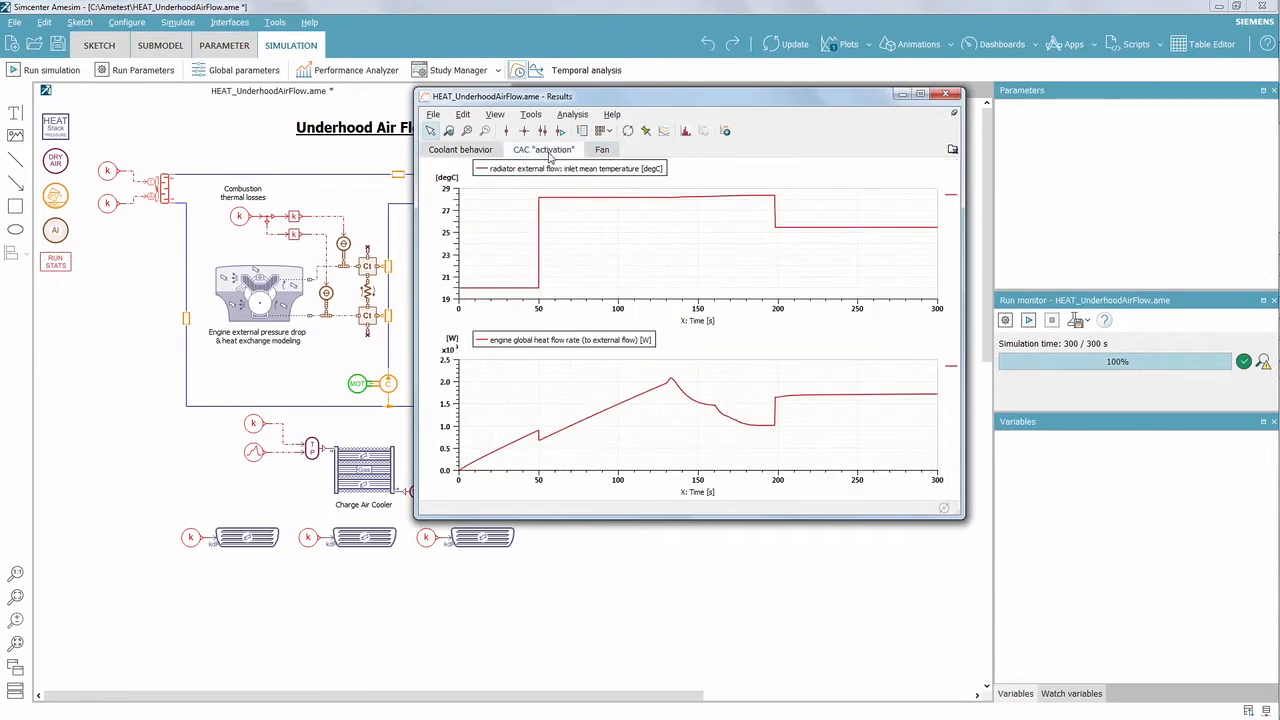
click(601, 149)
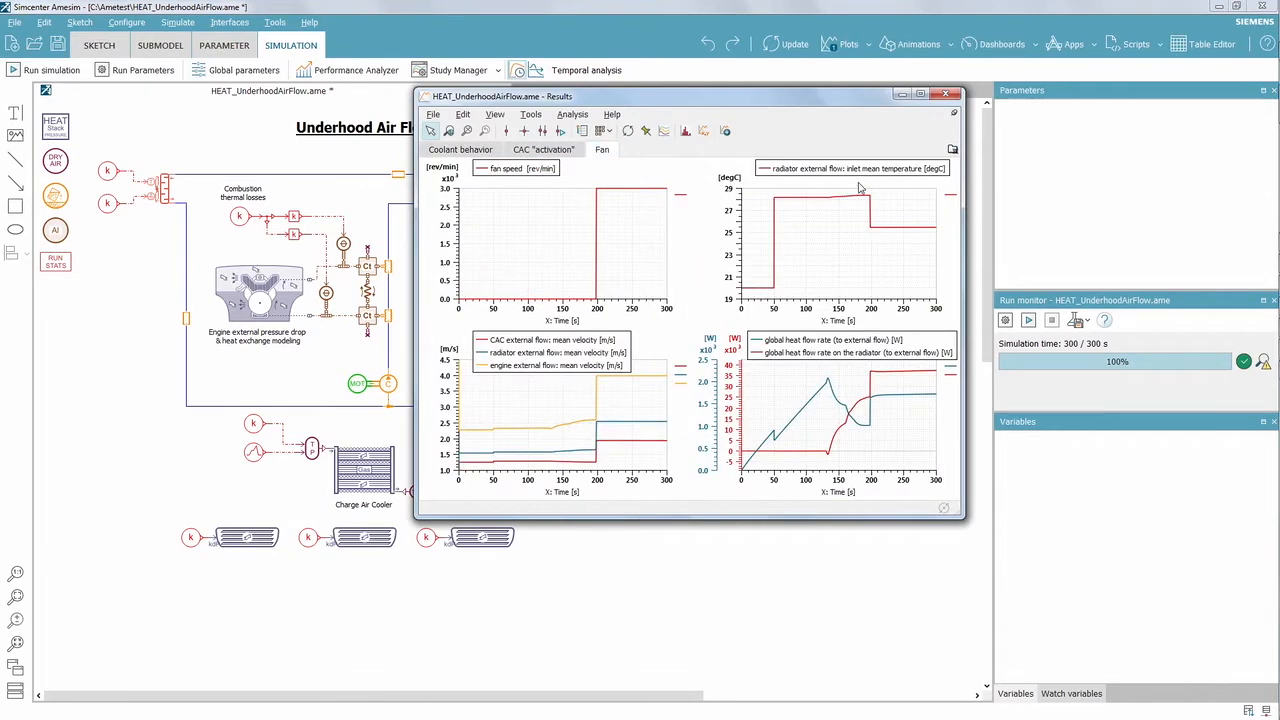
click(944, 94)
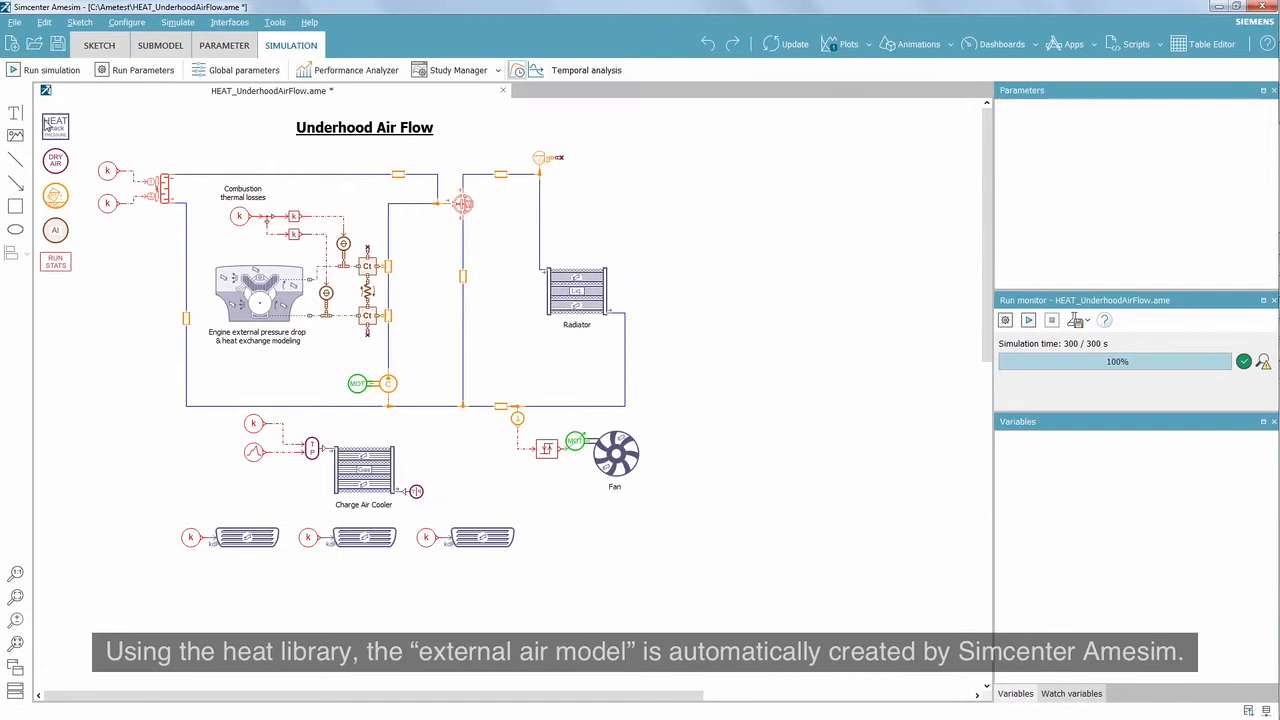
- Show the HEAT stack's 3D view with temperature colours auto-scaled over the whole run
click(55, 125)
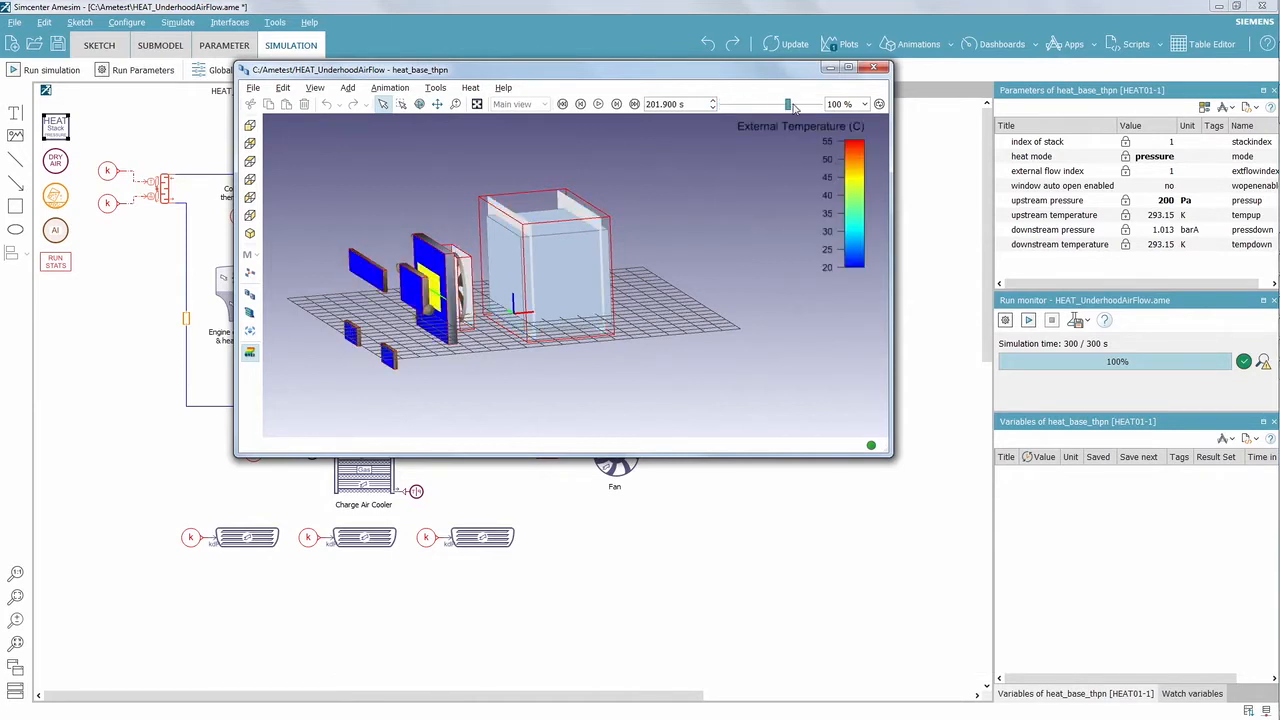
click(710, 233)
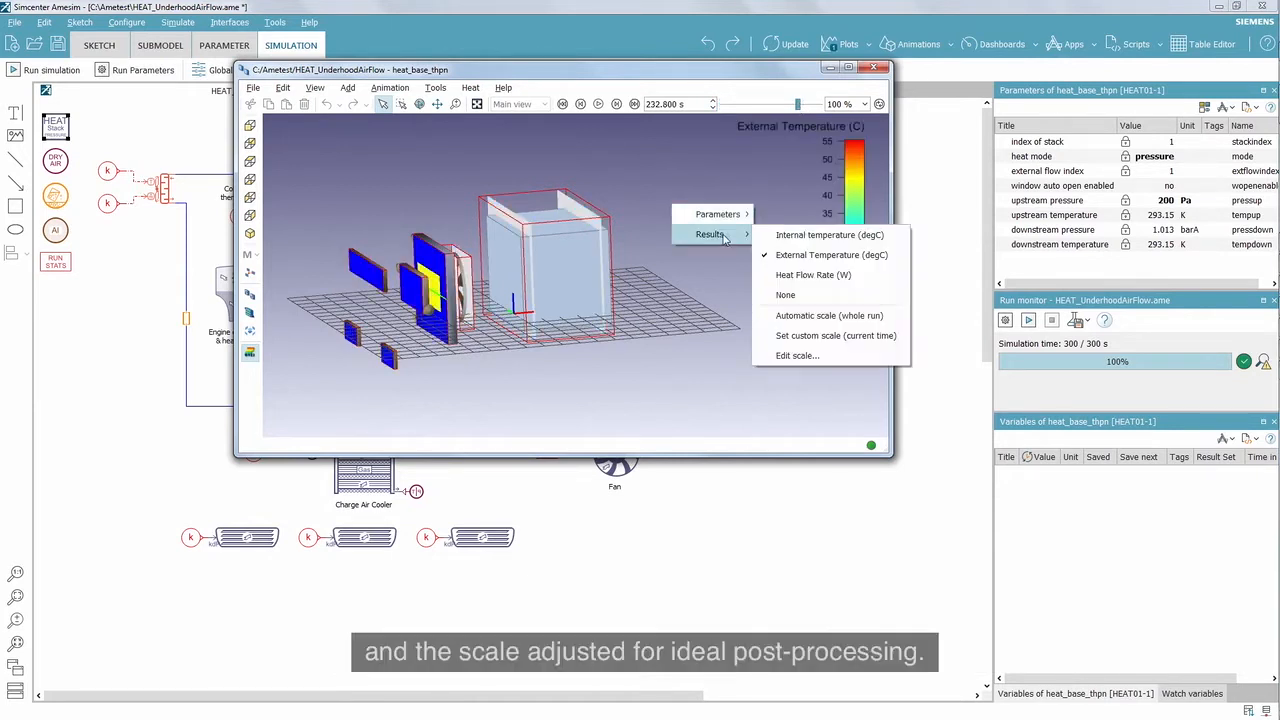
click(829, 315)
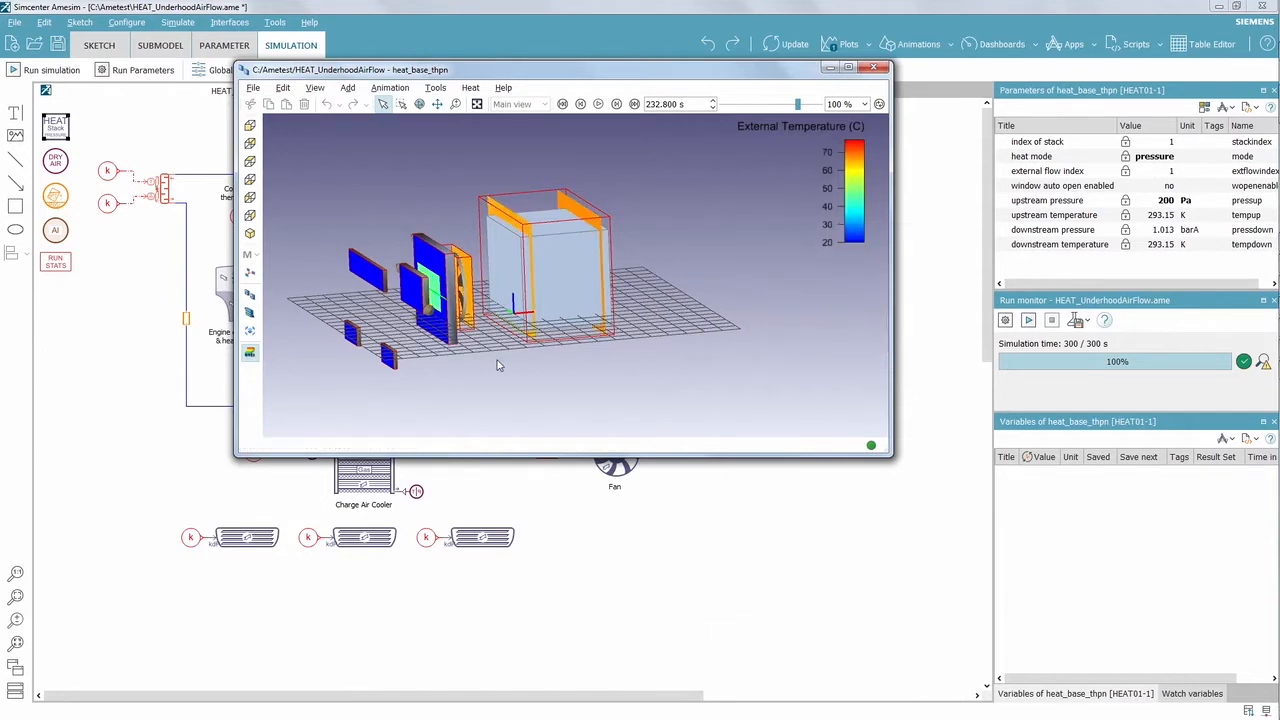
drag(500, 365, 547, 285)
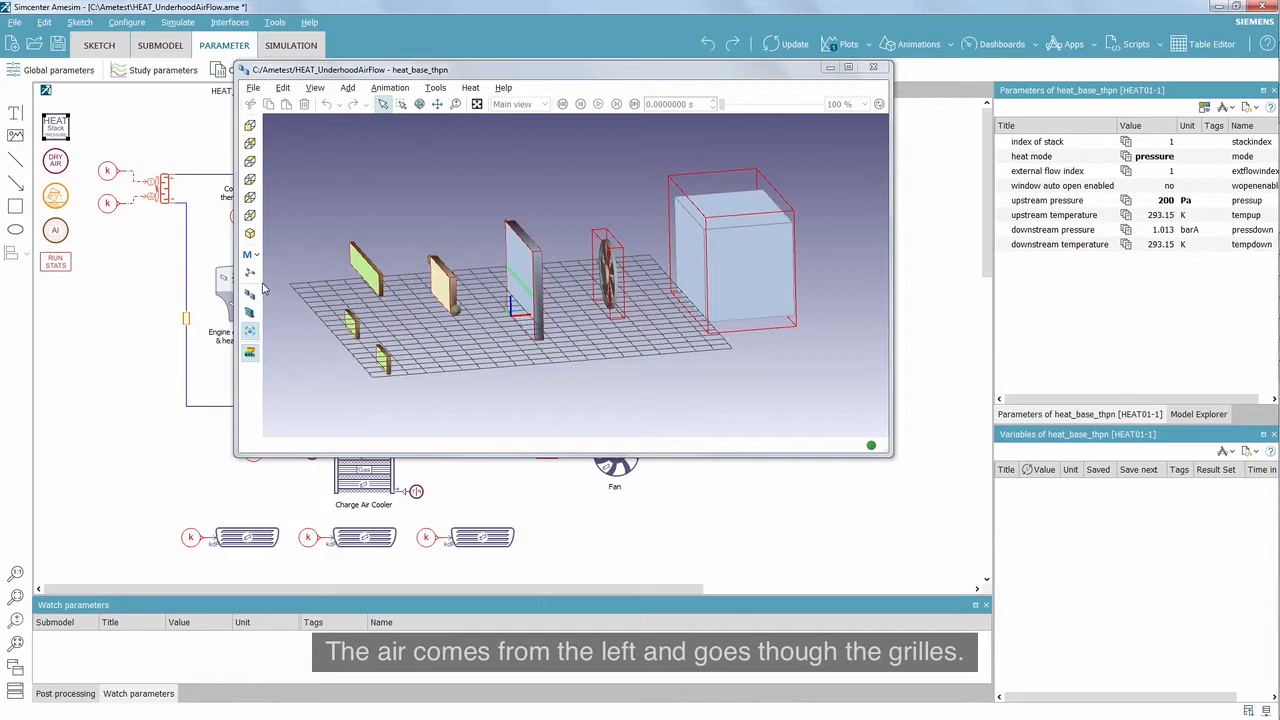
mouse_move(248, 254)
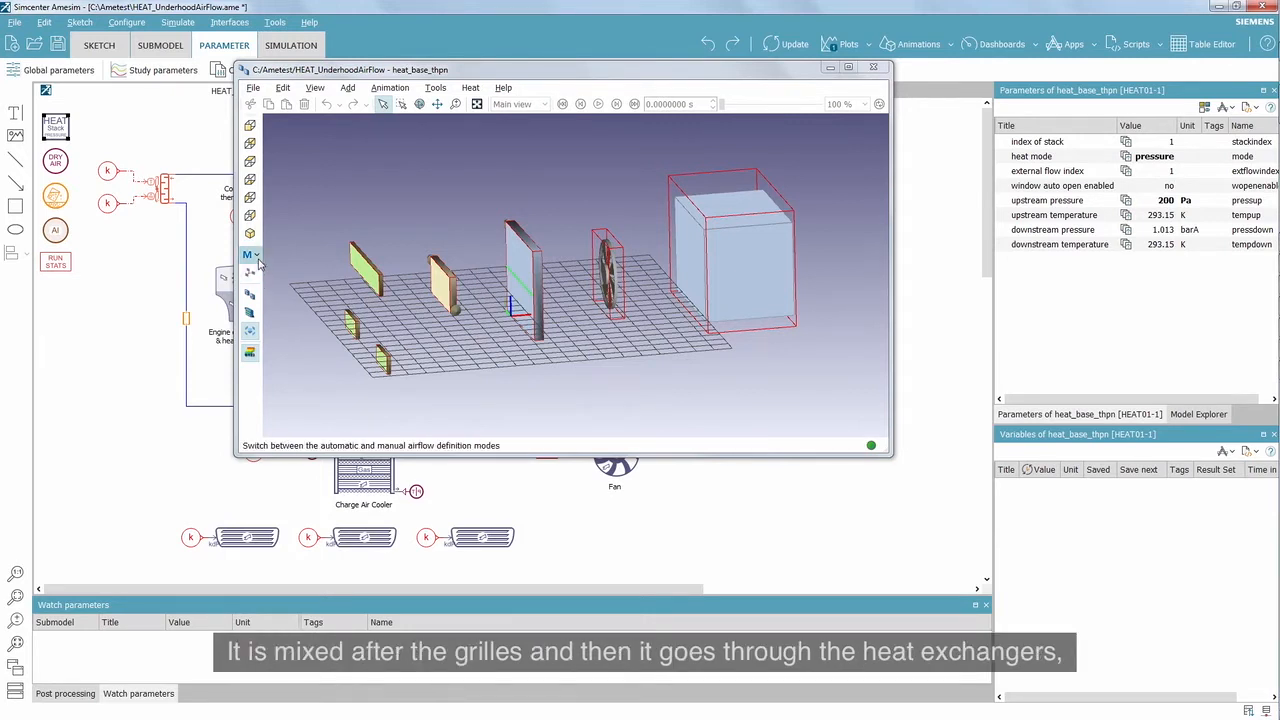
mouse_move(250, 275)
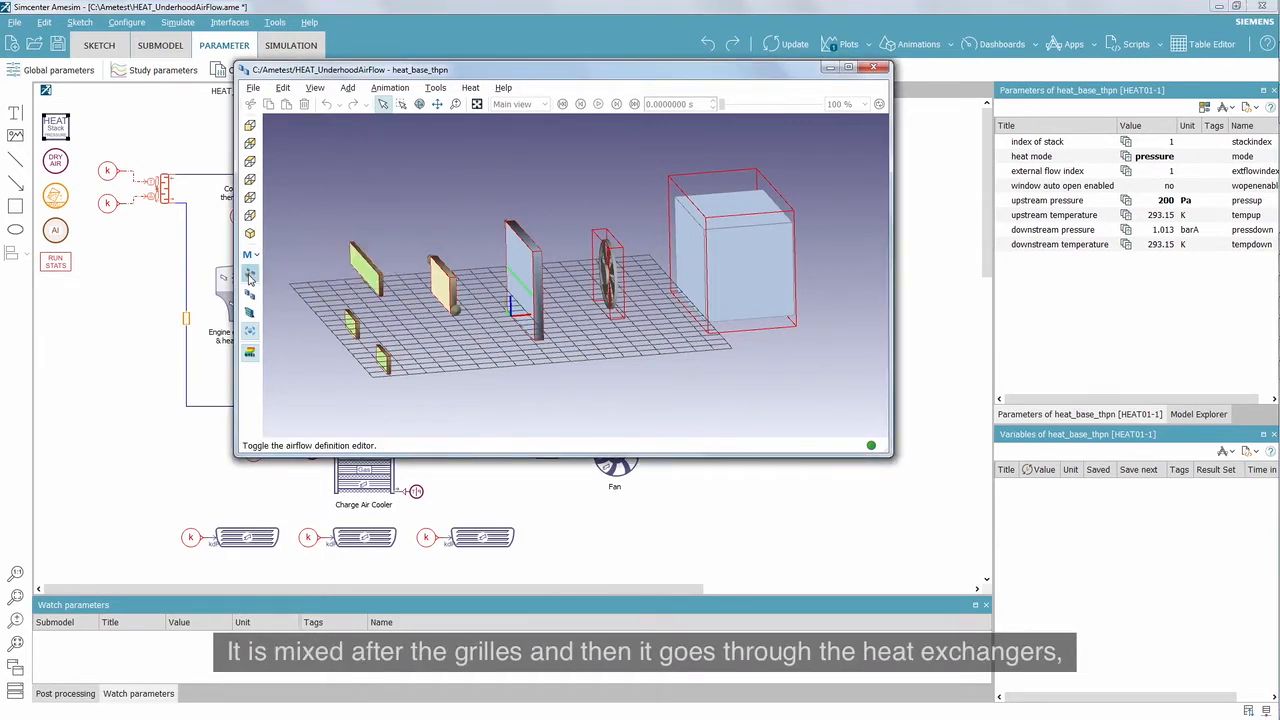
- Show the airflow definition editor maximized with the component Groups panel visible
click(250, 275)
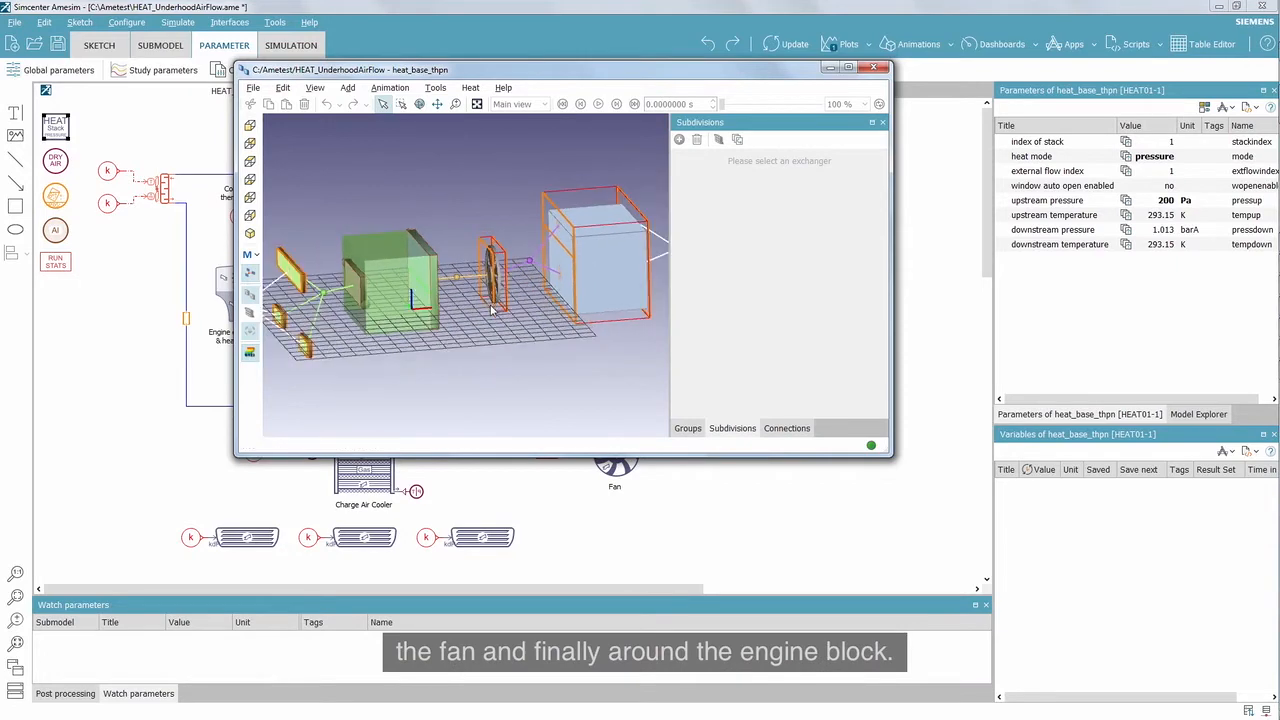
click(848, 67)
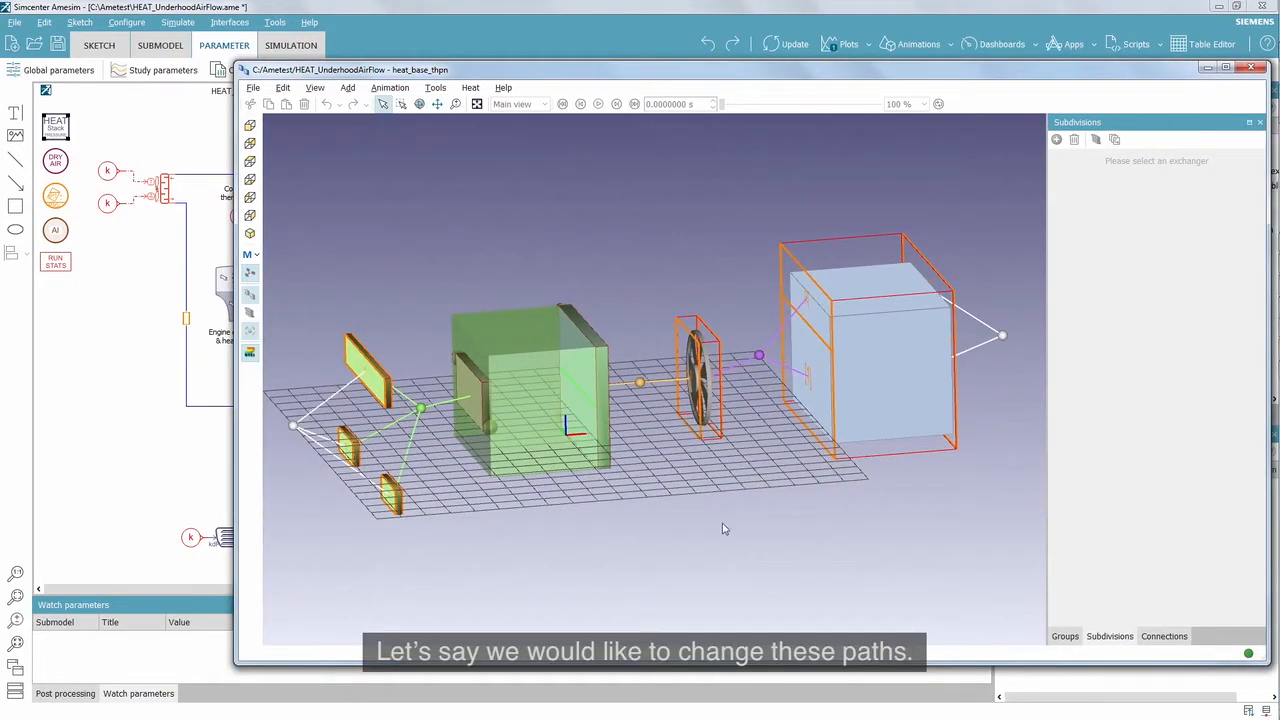
mouse_move(1078, 462)
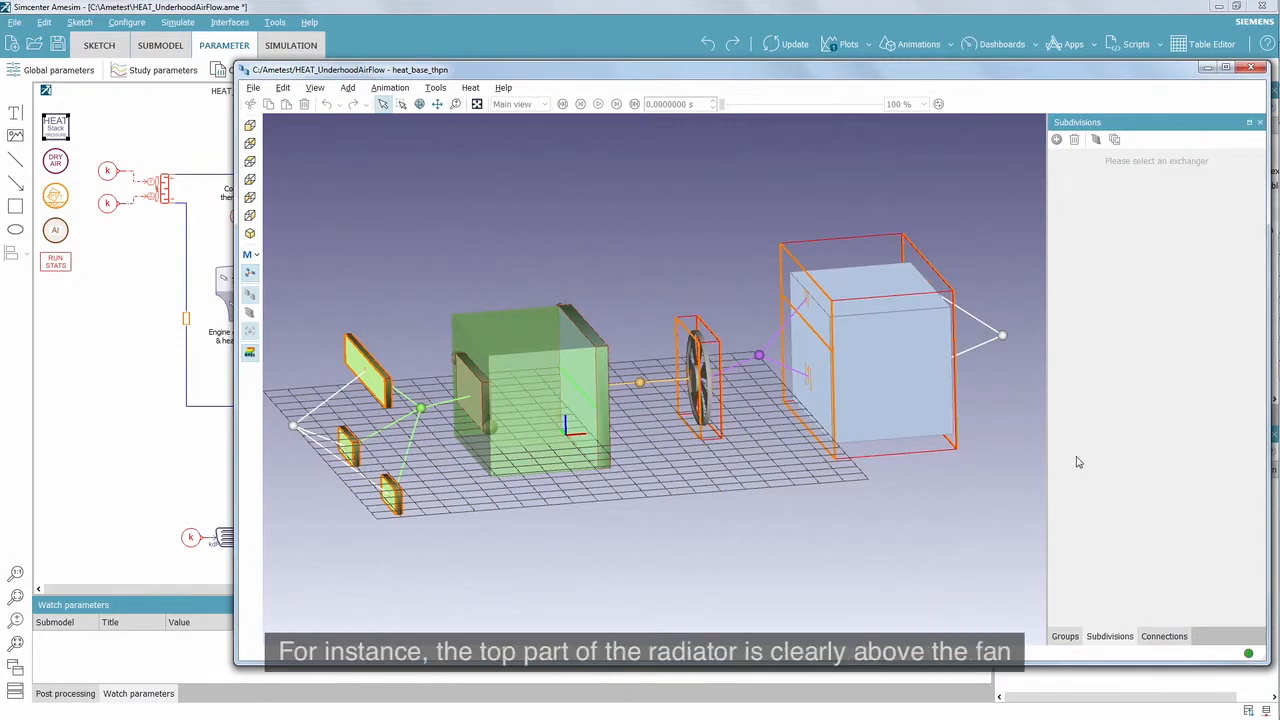
click(1064, 636)
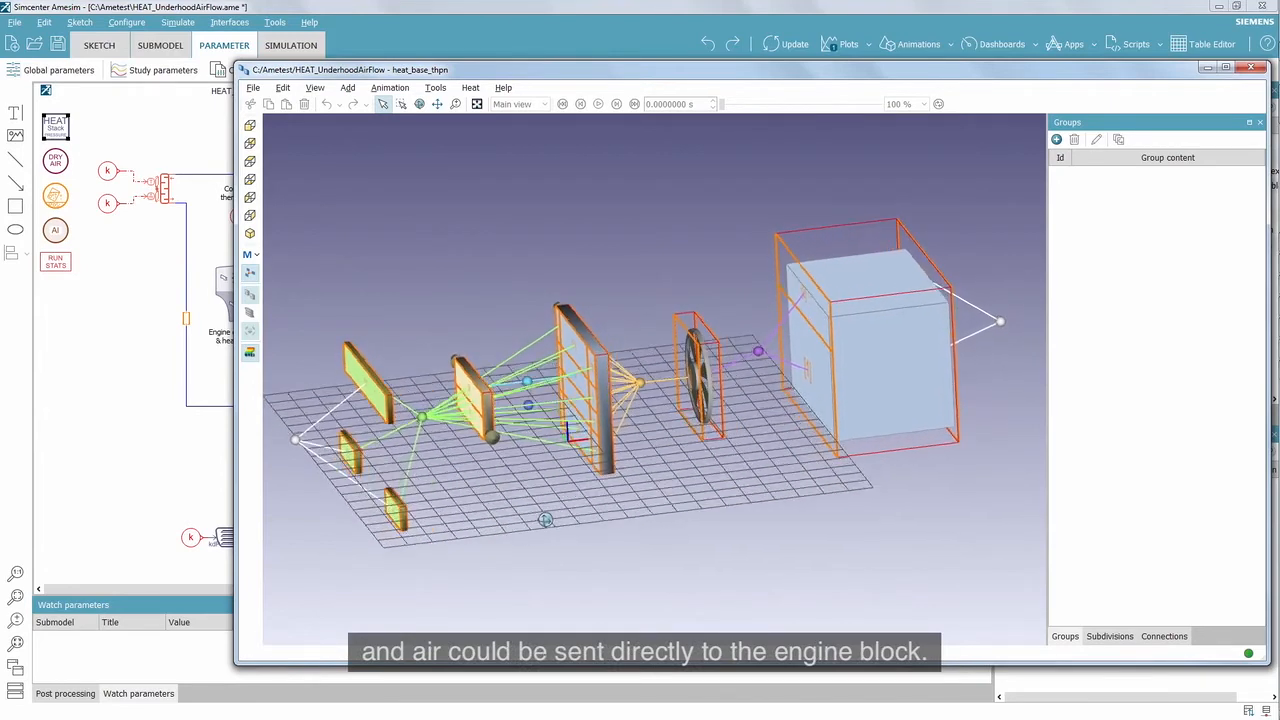
- Detach the top radiator cells from their connection and route them to the engine in a new connection row
click(1109, 636)
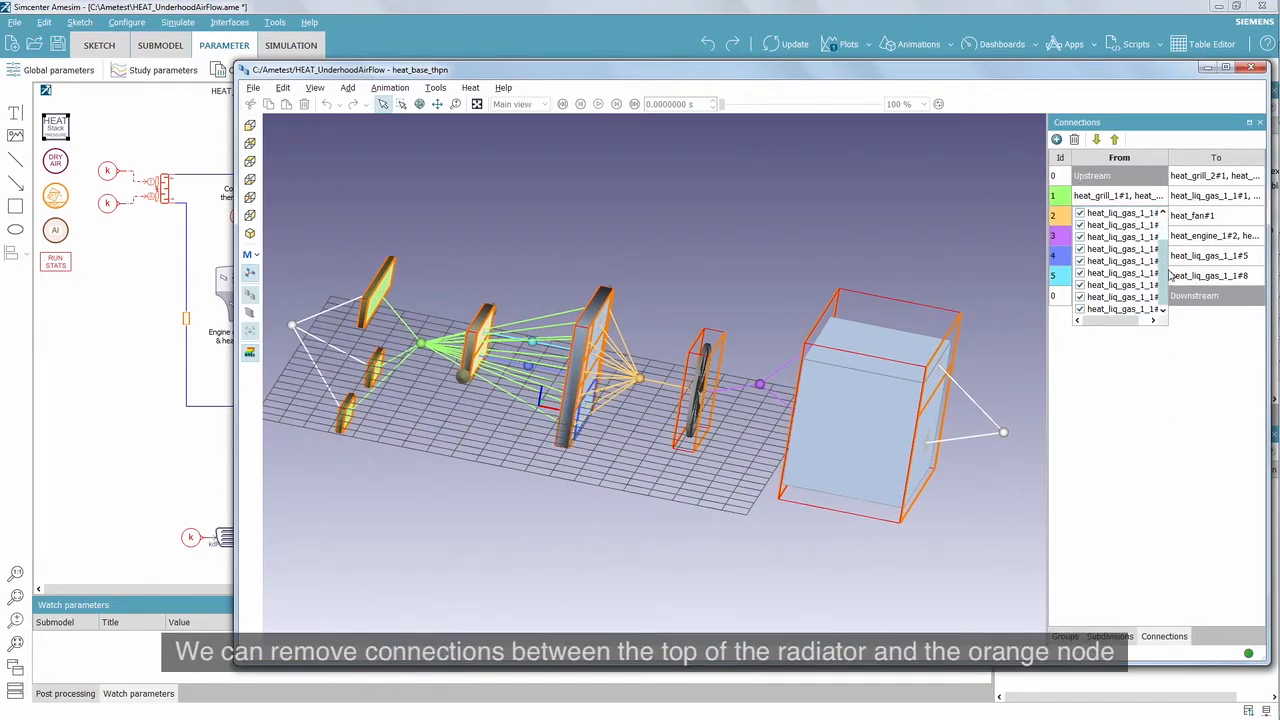
click(1118, 296)
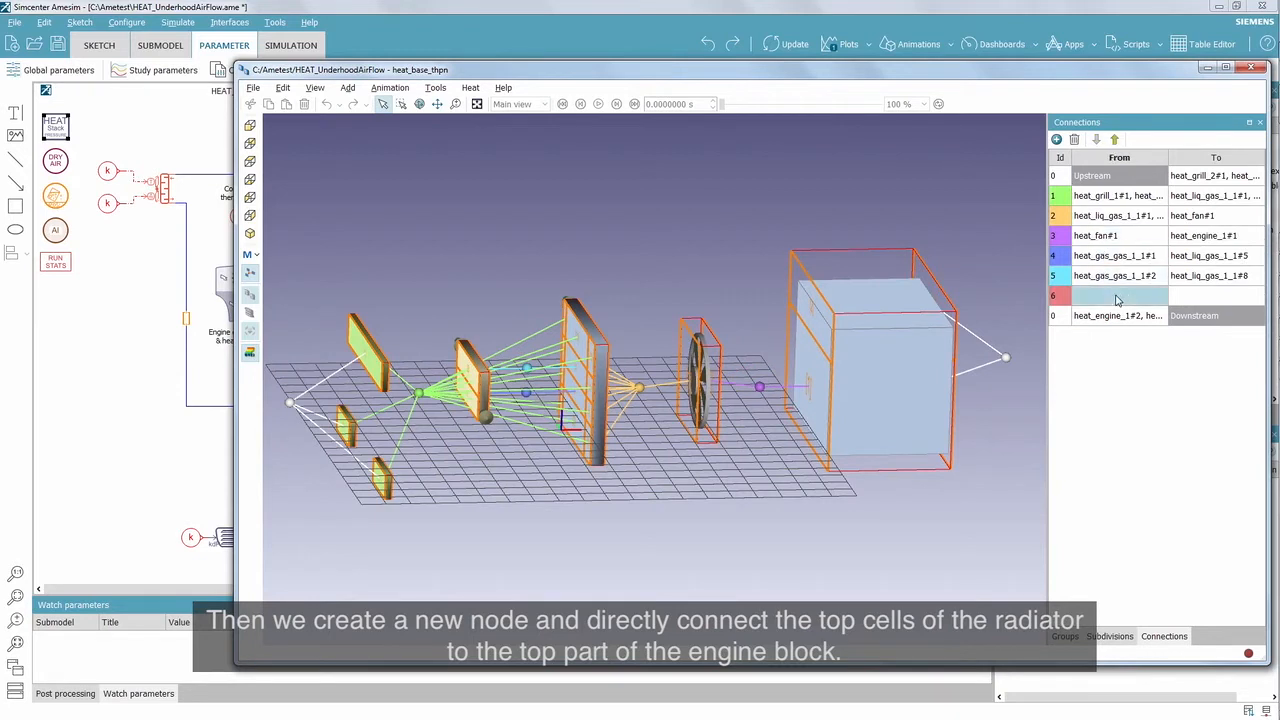
click(1117, 296)
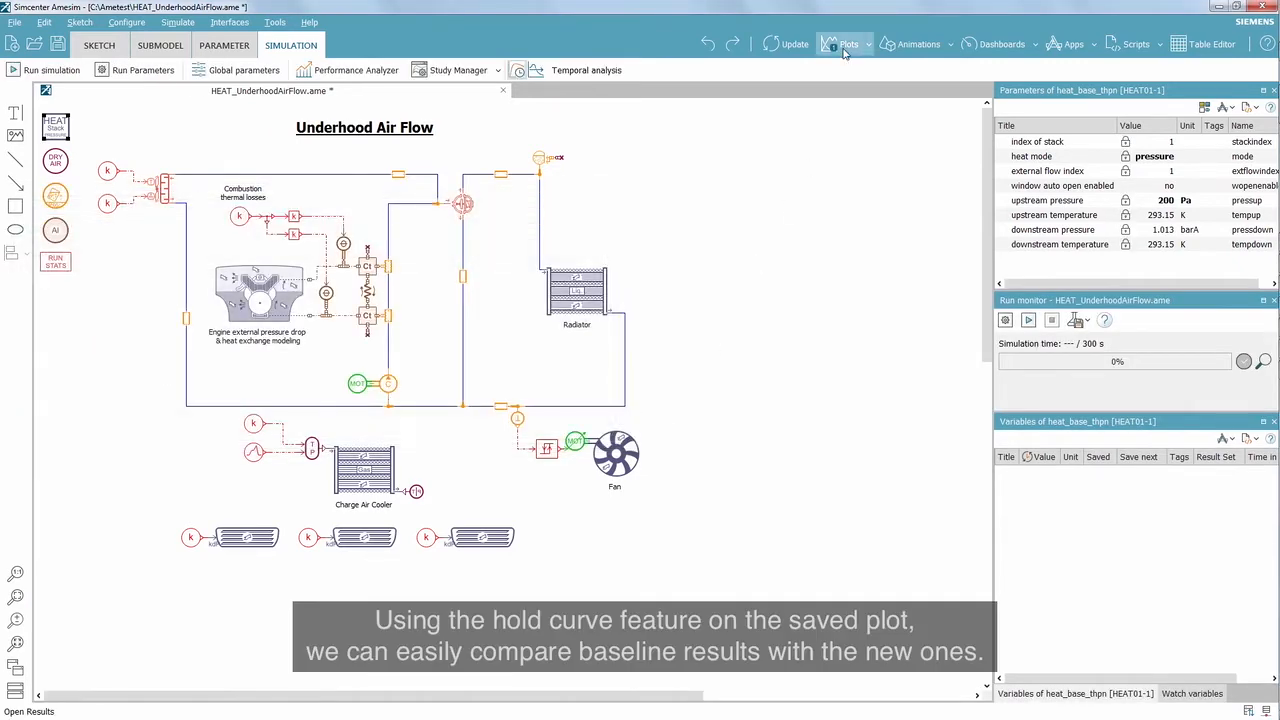
- Hold the current baseline curves in the result plots
click(848, 44)
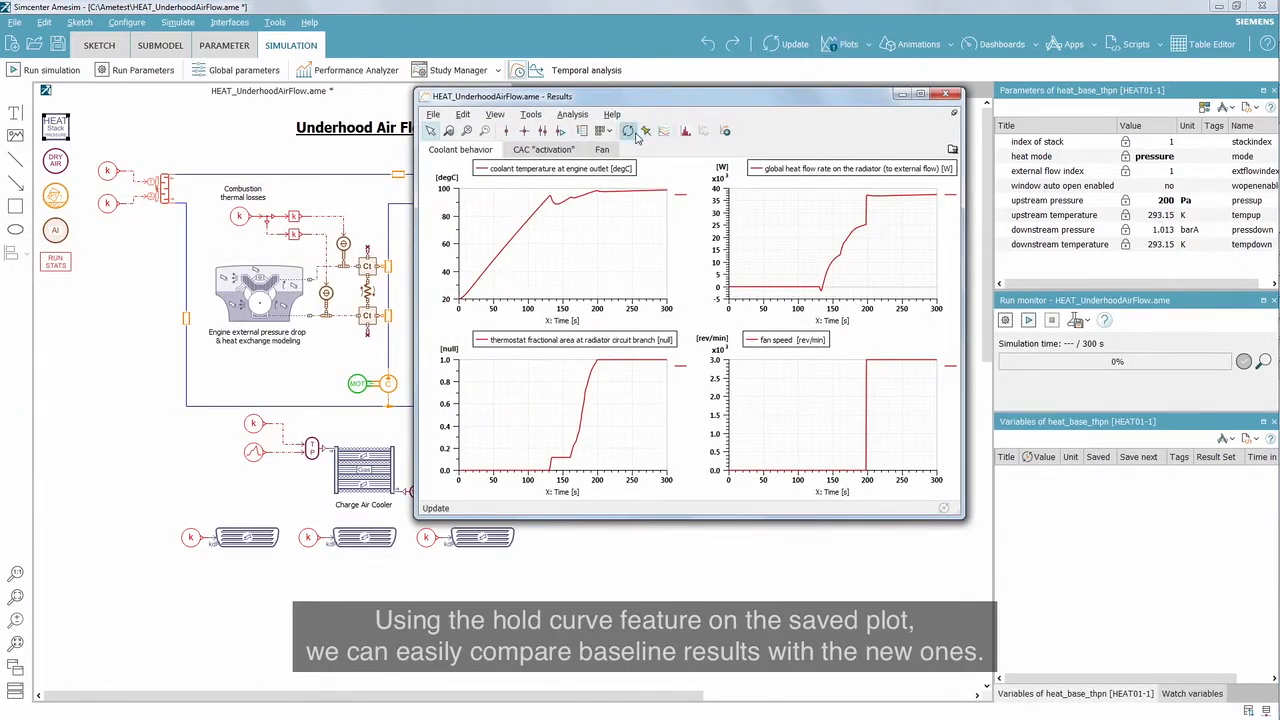
click(628, 131)
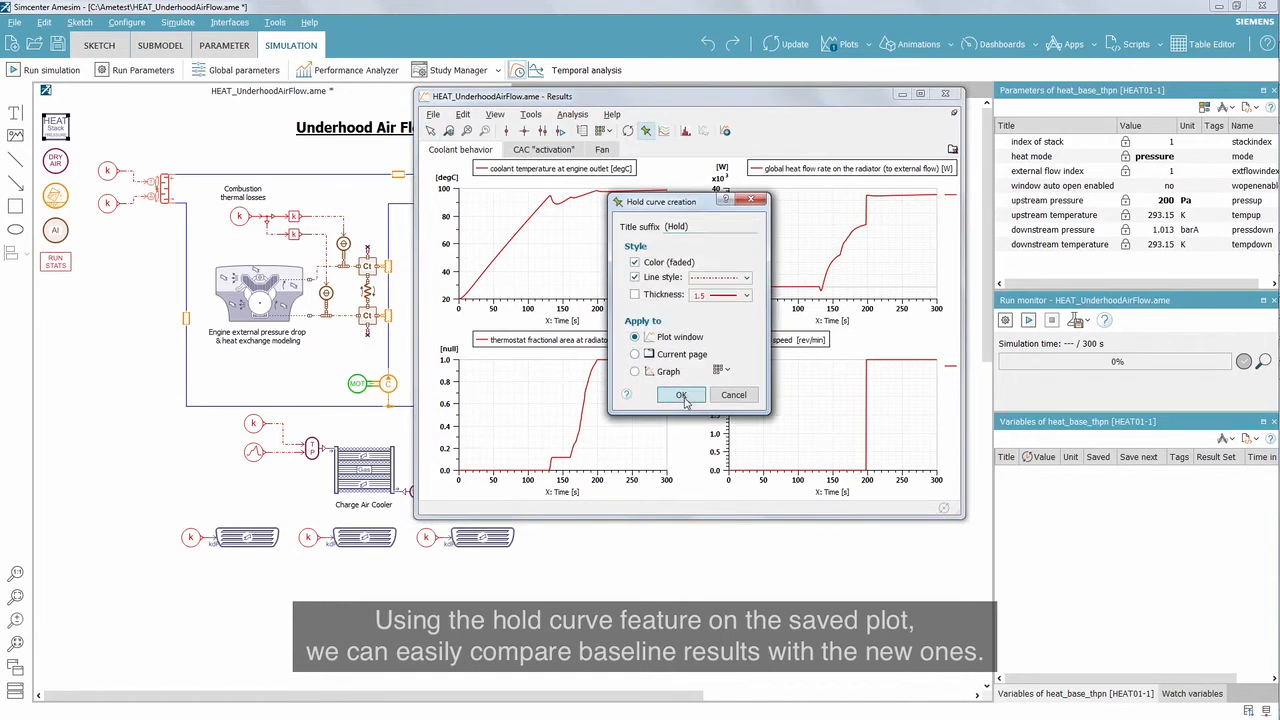
click(681, 394)
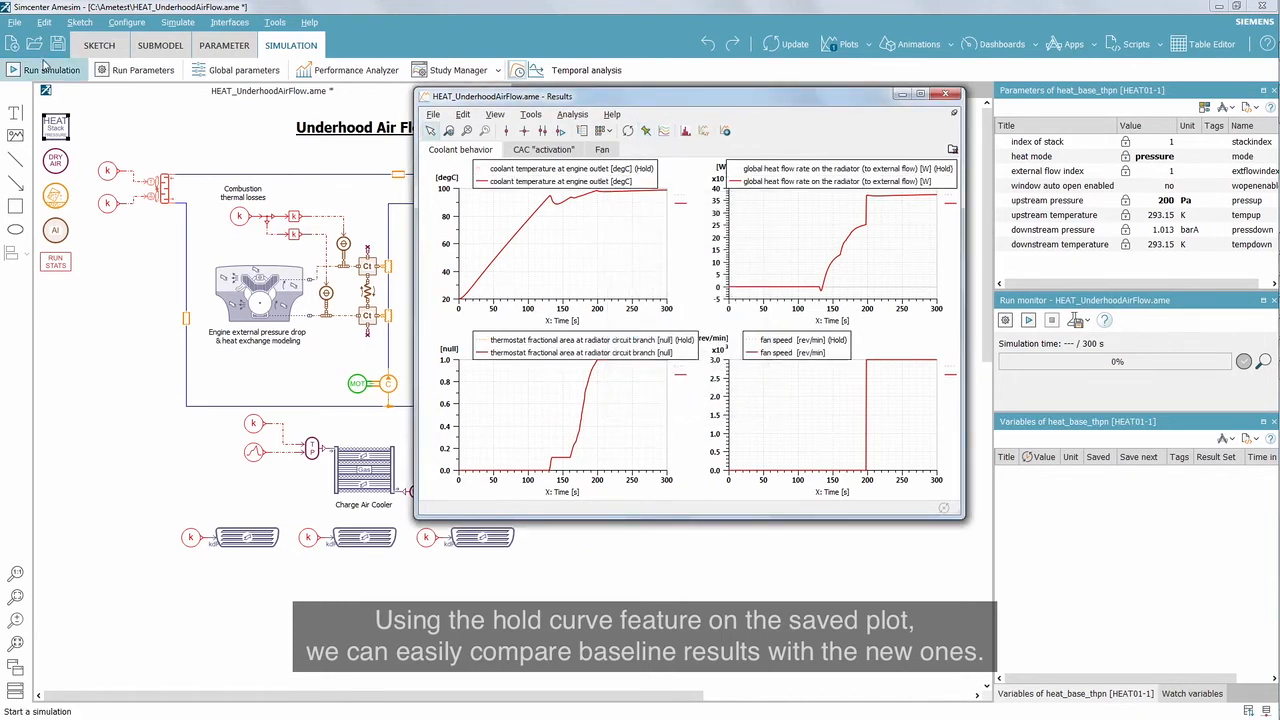
- Re-run with the new air paths and zoom on the fan speed switch-on near 200 s
click(50, 69)
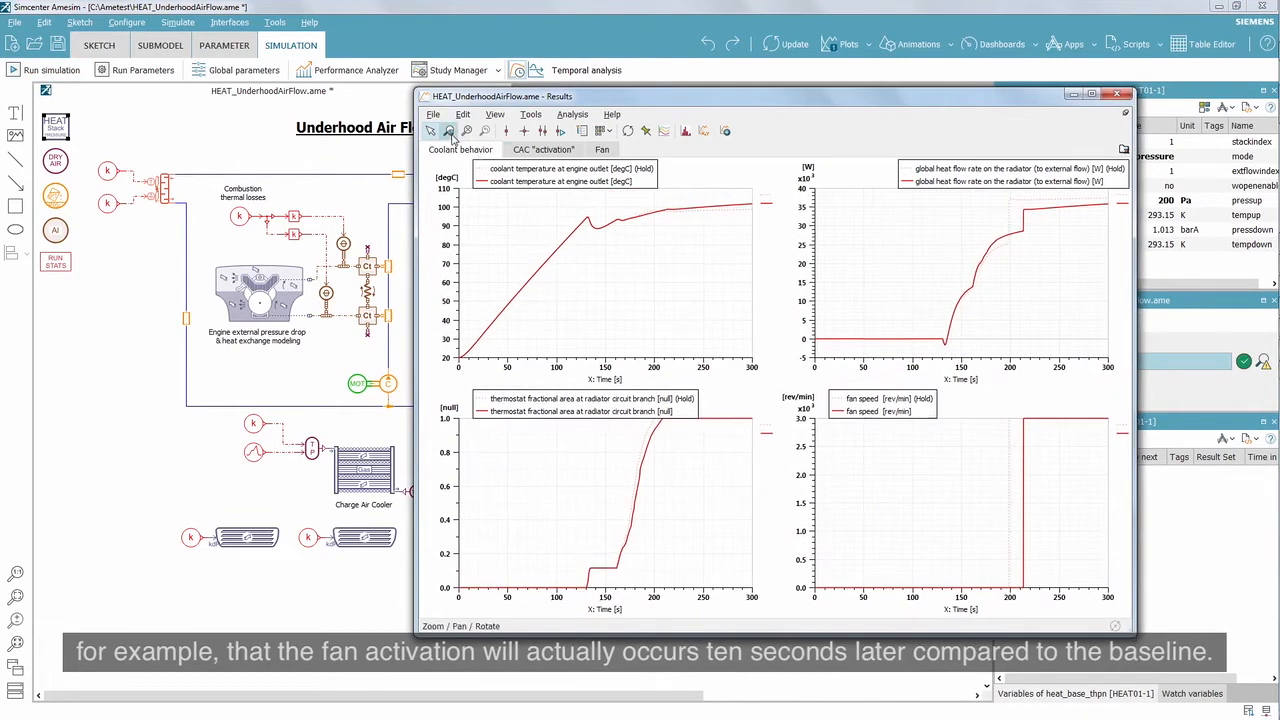
drag(997, 435, 1037, 600)
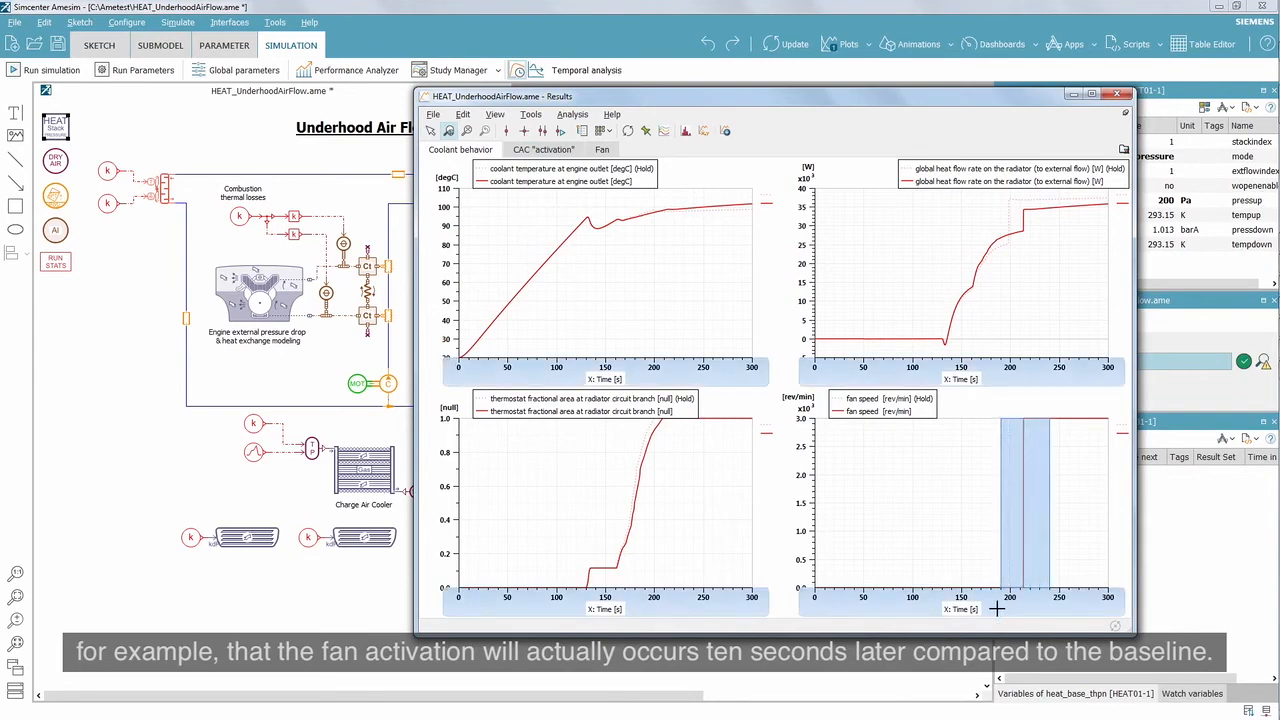